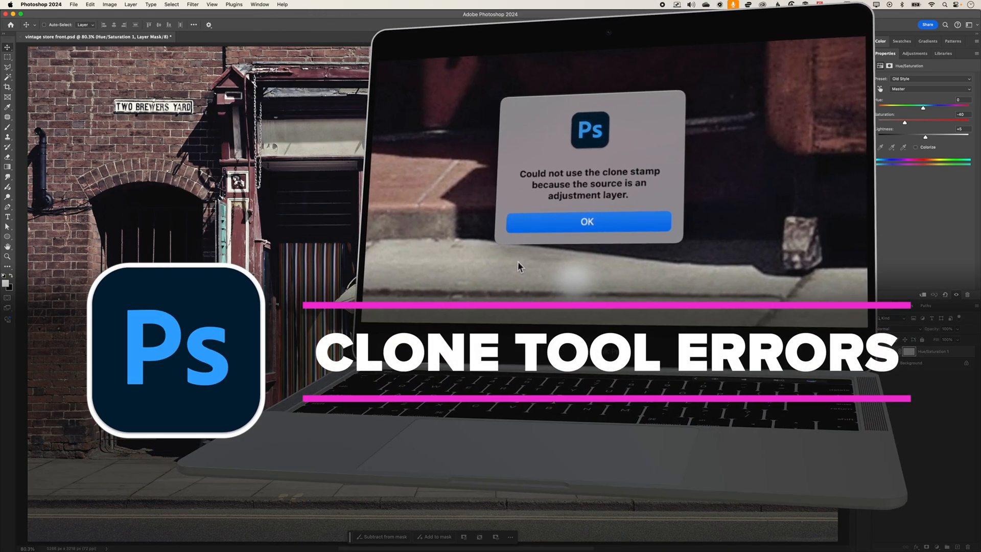
Target the Hue/Saturation 1 adjustment itself with the Clone Stamp and dismiss the adjustment-layer error
left_click(587, 222)
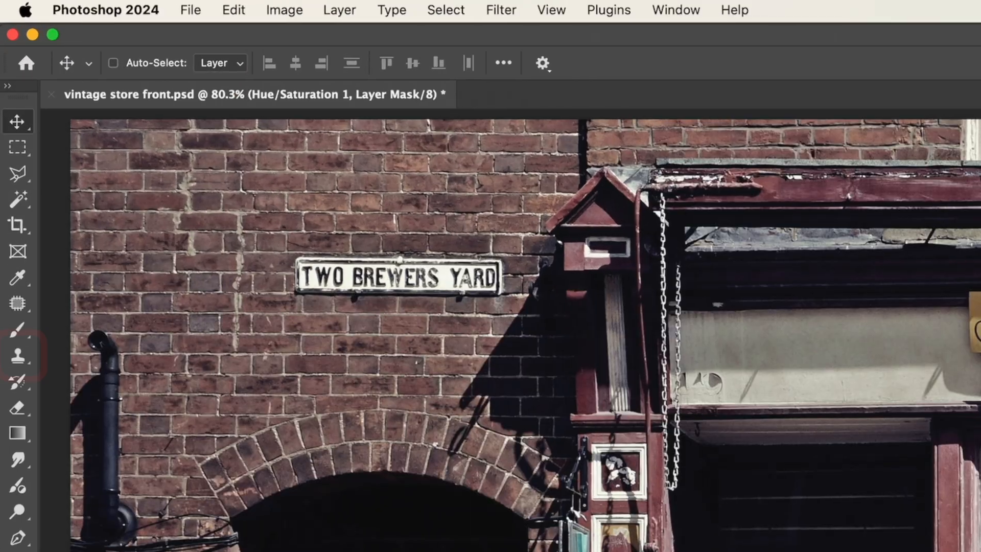
left_click(17, 356)
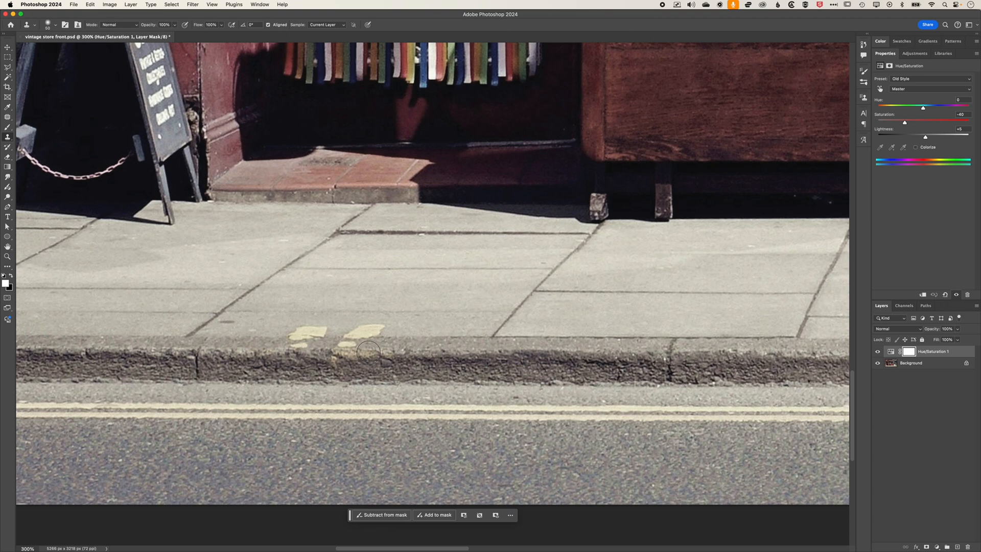
mouse_move(293, 347)
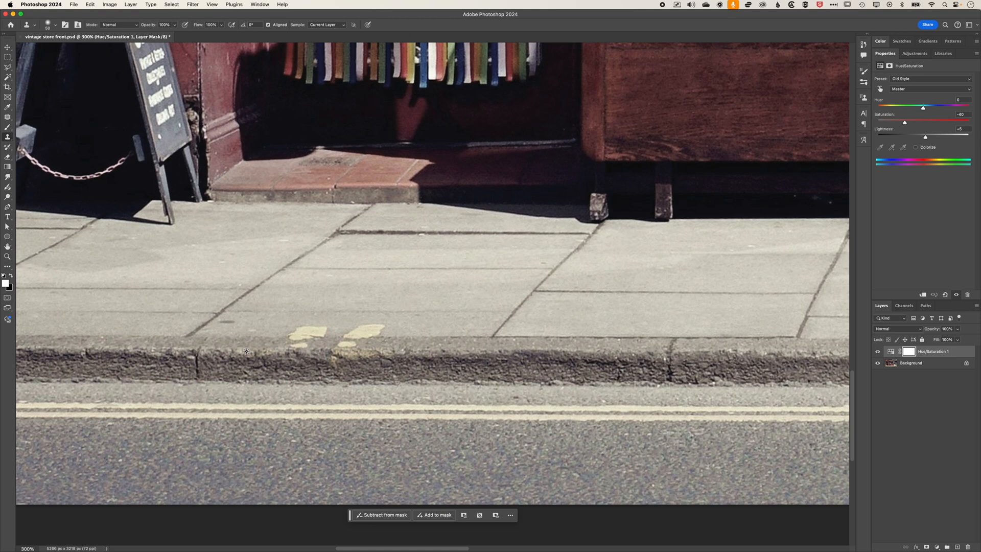
mouse_move(294, 348)
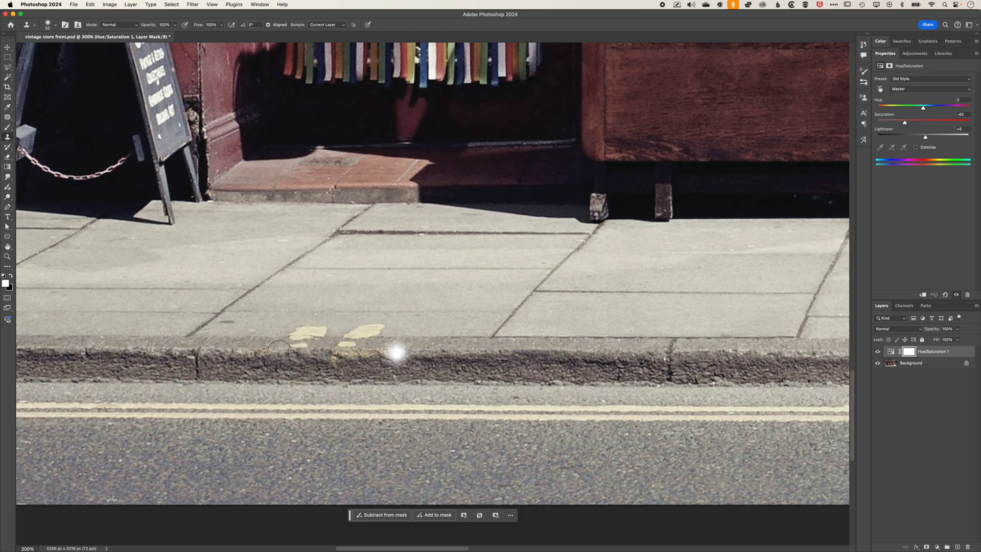
mouse_move(299, 348)
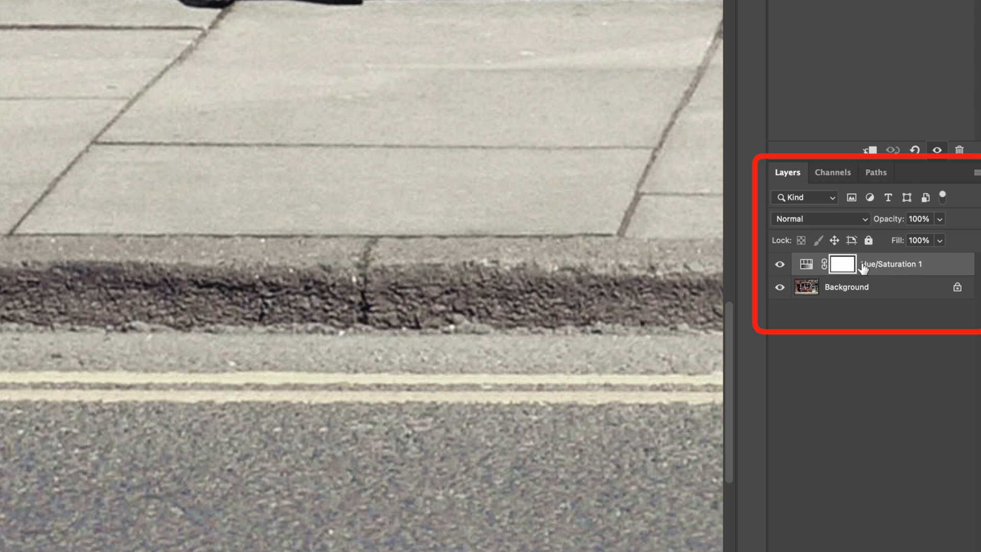
left_click(807, 263)
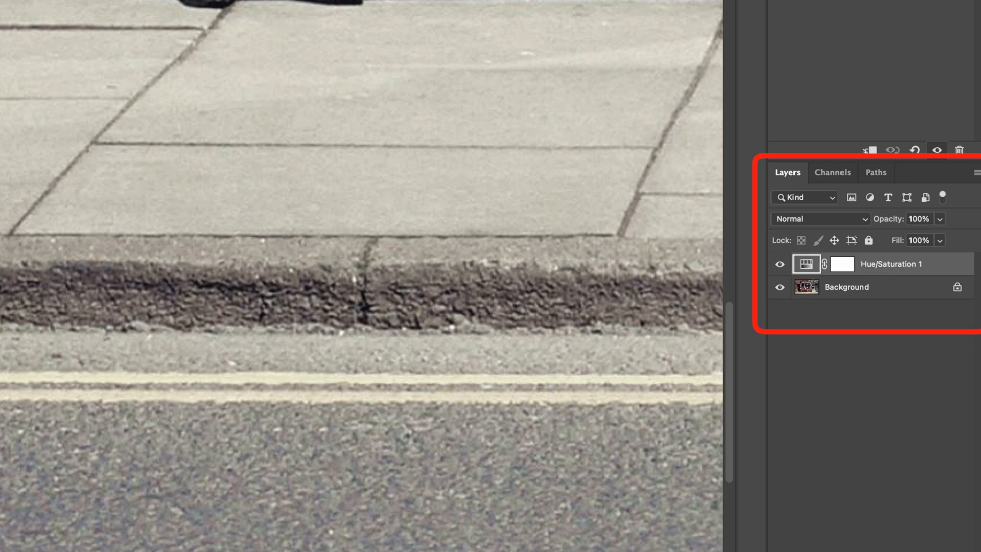
mouse_move(134, 69)
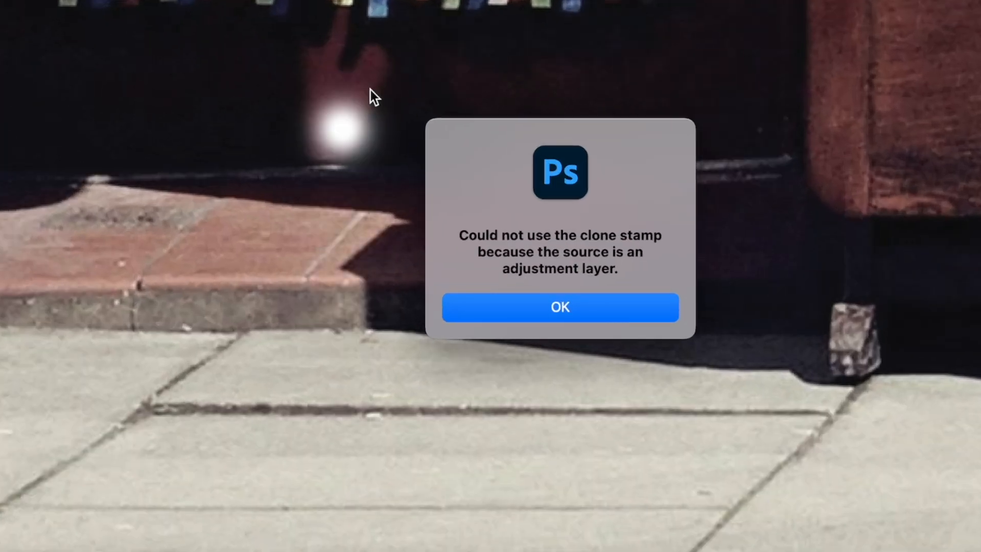
mouse_move(848, 221)
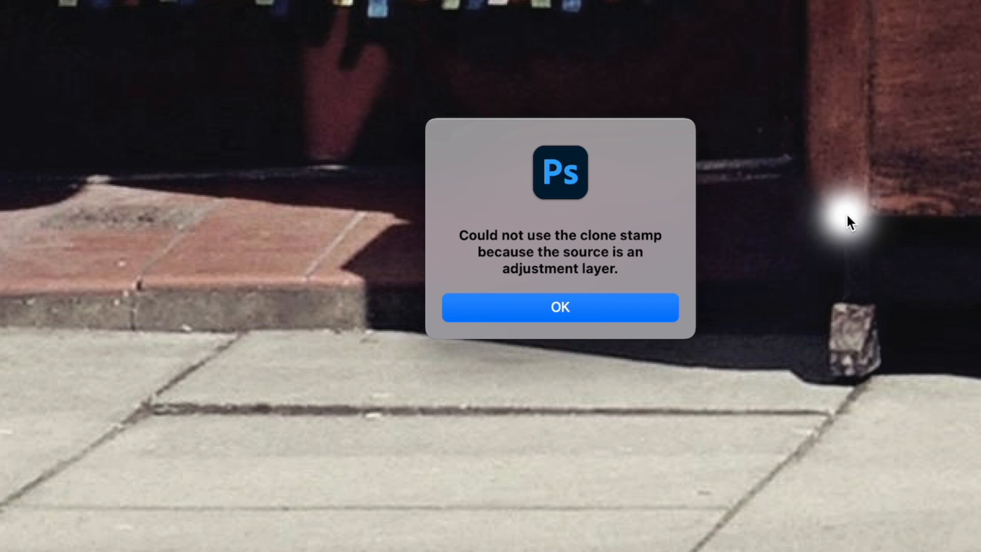
mouse_move(858, 223)
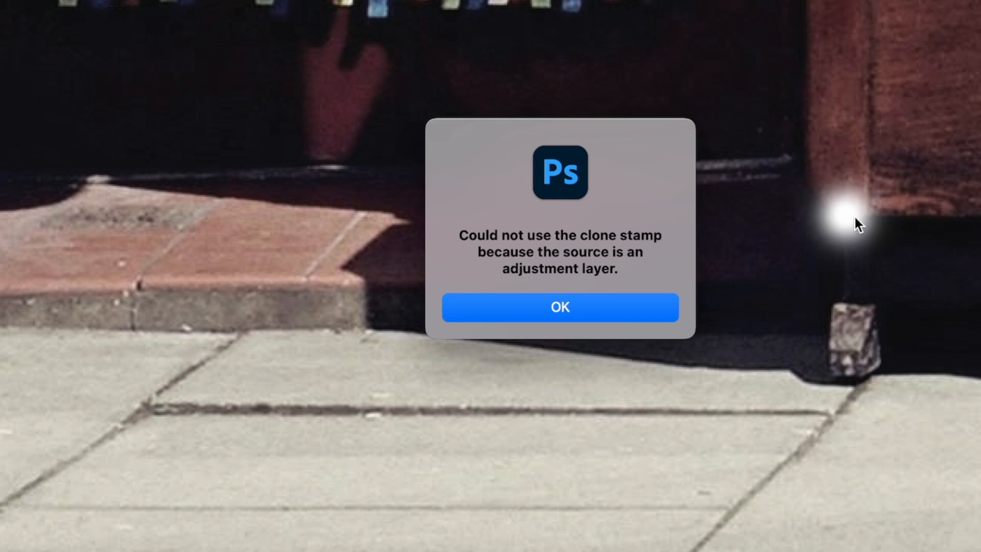
left_click(559, 308)
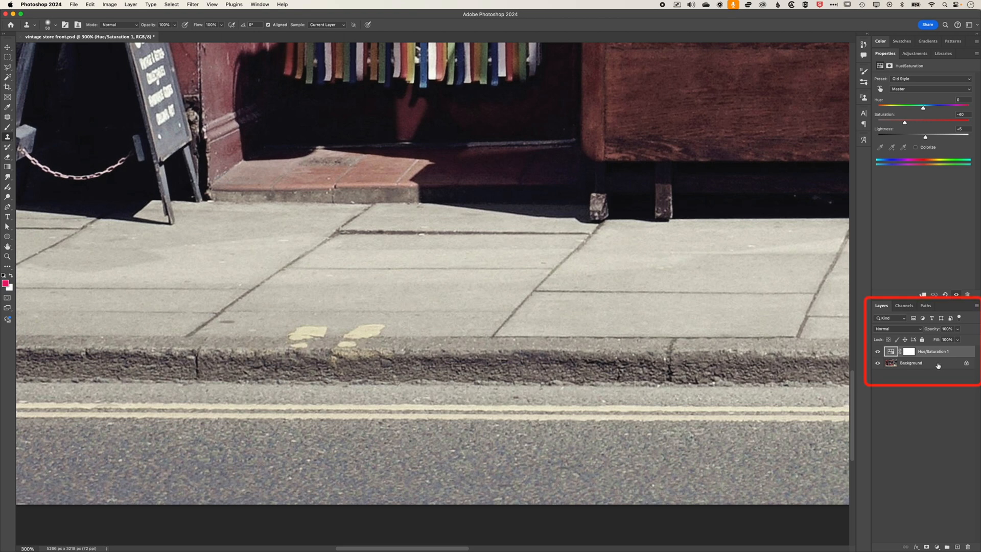
Make the Background photo layer the target for cloning clean curb stone over the yellow markings
left_click(910, 363)
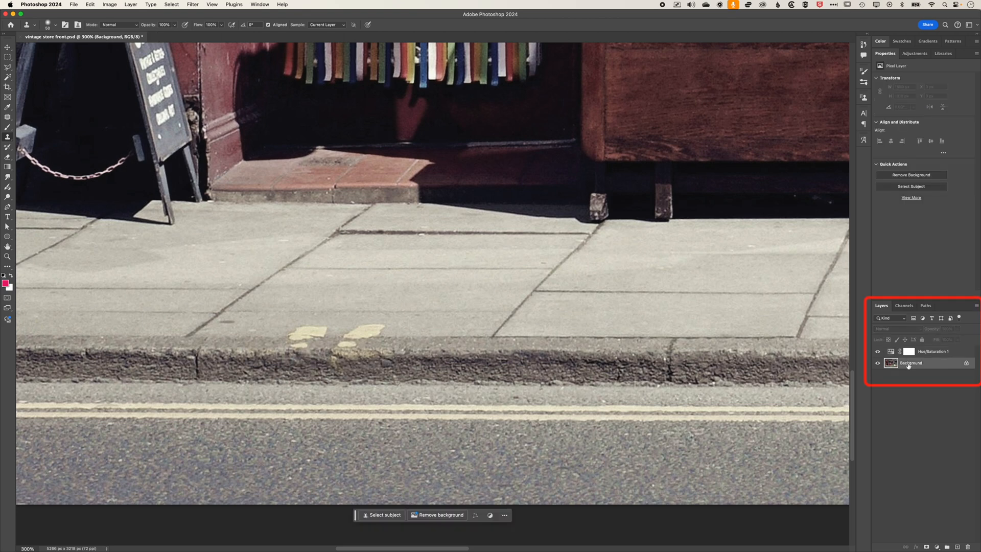
mouse_move(911, 363)
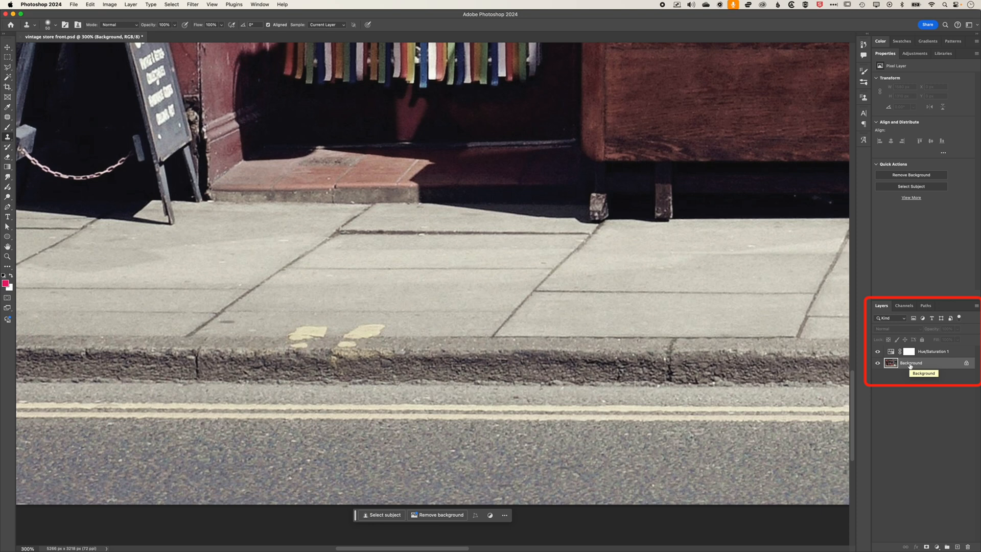
mouse_move(252, 351)
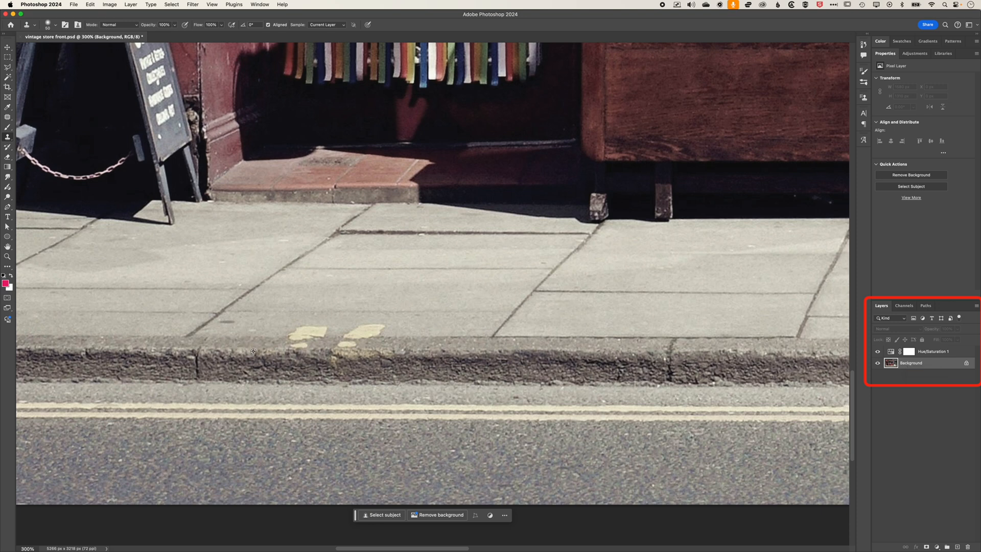
mouse_move(283, 347)
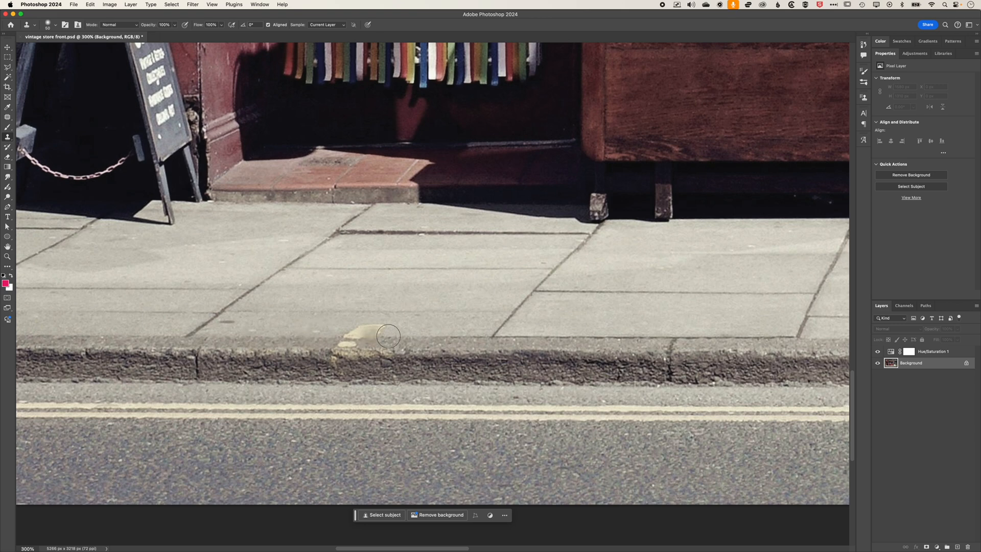
mouse_move(368, 339)
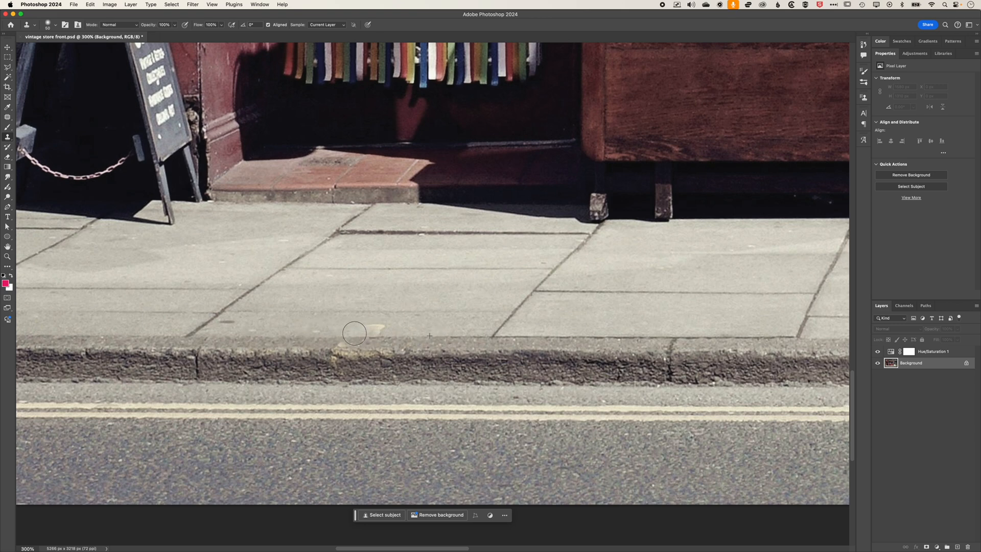
mouse_move(908, 352)
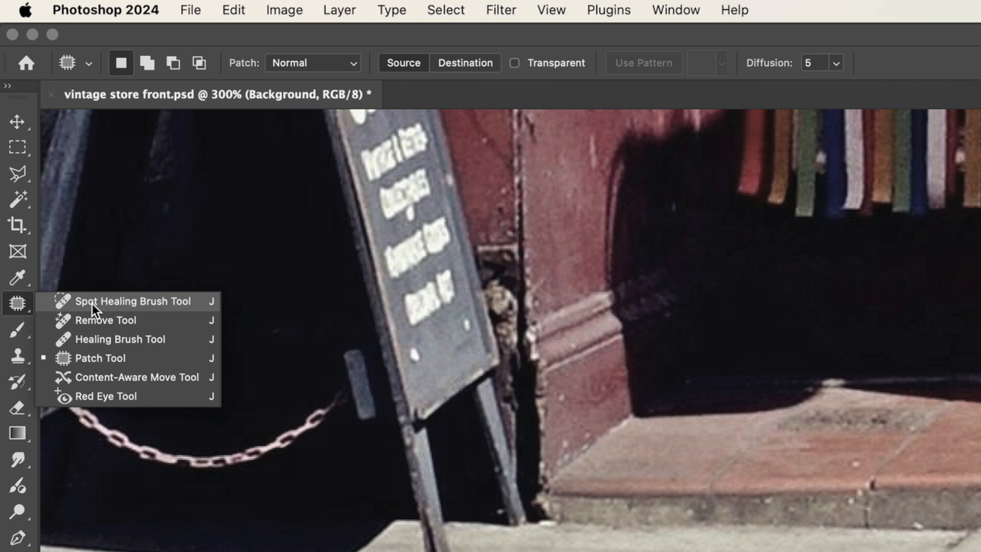
mouse_move(120, 309)
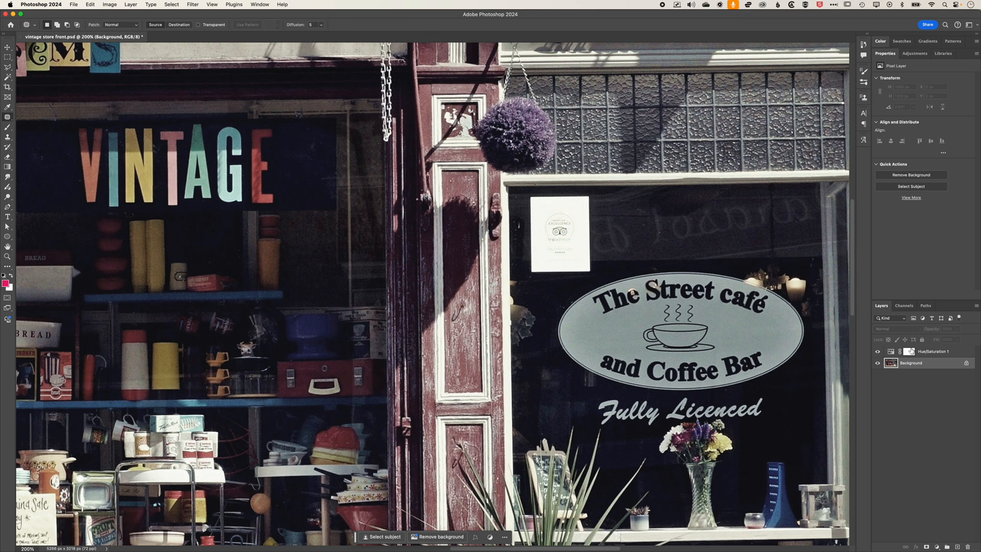
Begin outlining the paper notice in the café window as the patch area
left_click(910, 350)
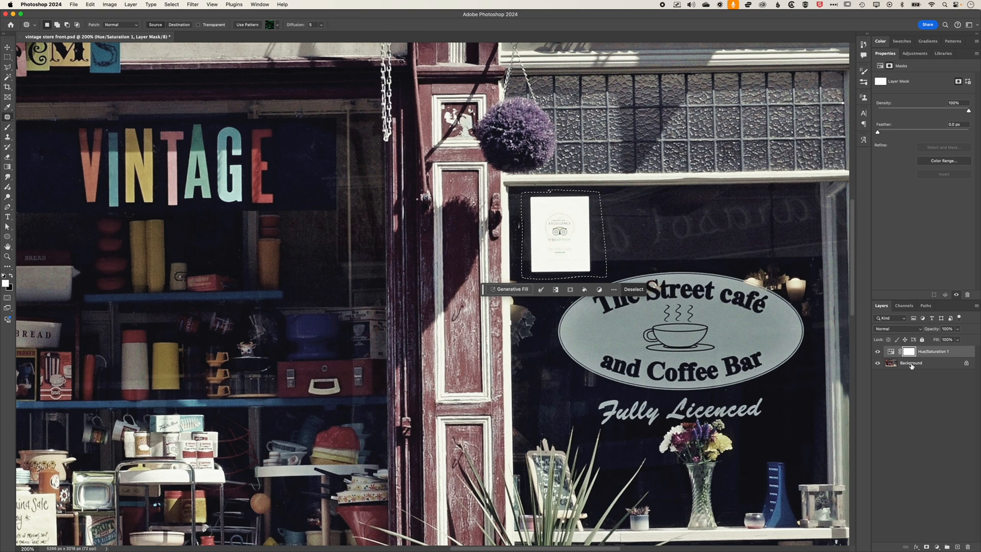
On the Background layer, fill the notice area with surrounding dark window glass
left_click(910, 362)
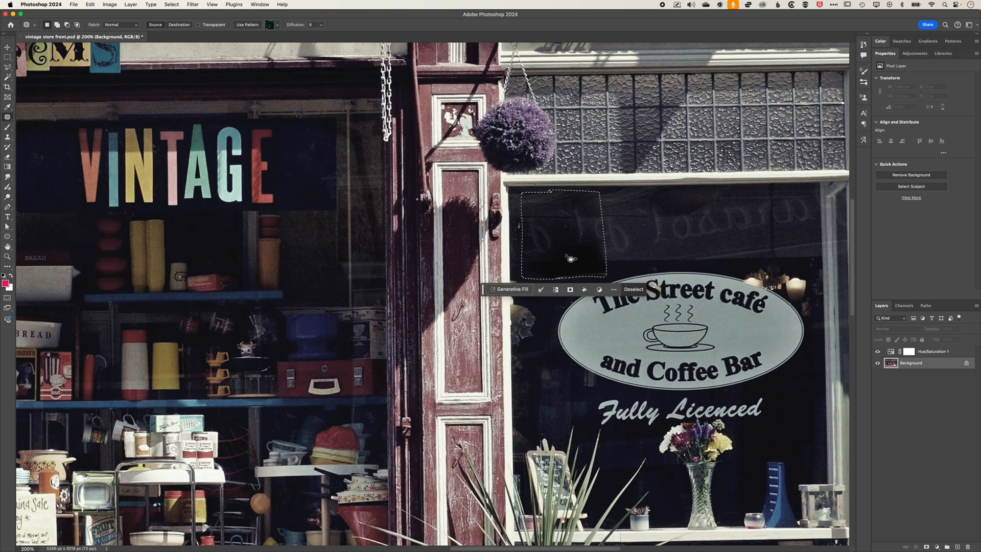
left_click(511, 289)
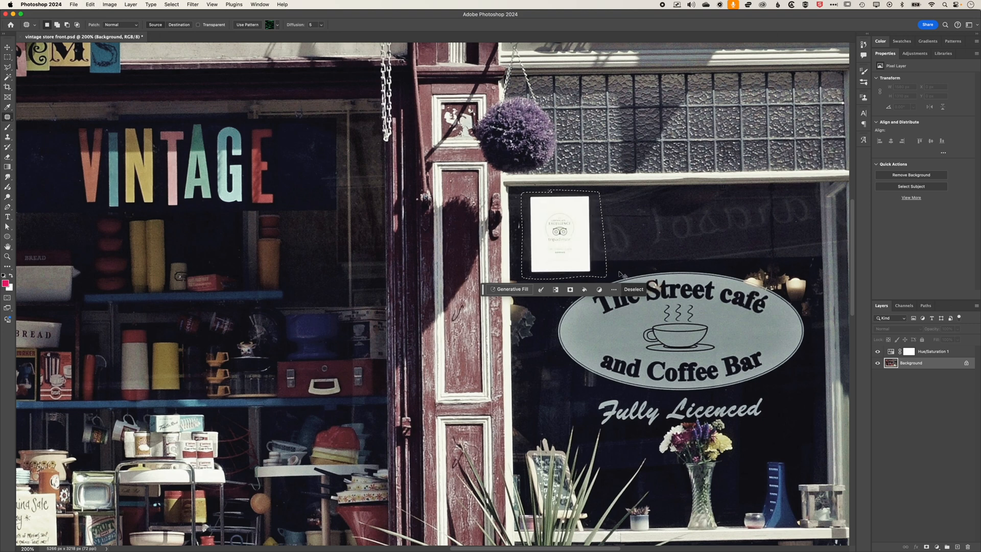
left_click(632, 289)
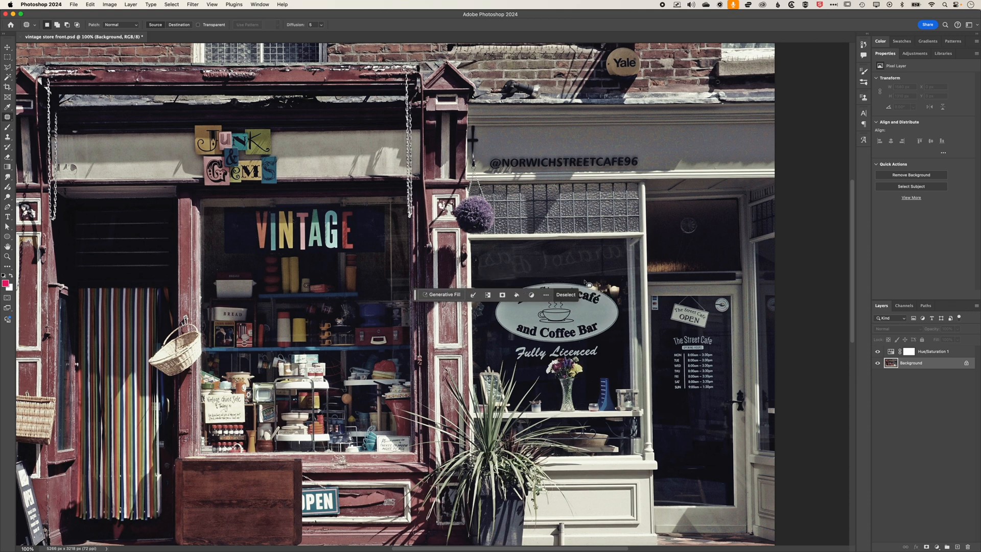
Clear the leftover selection around the patched window area
left_click(564, 294)
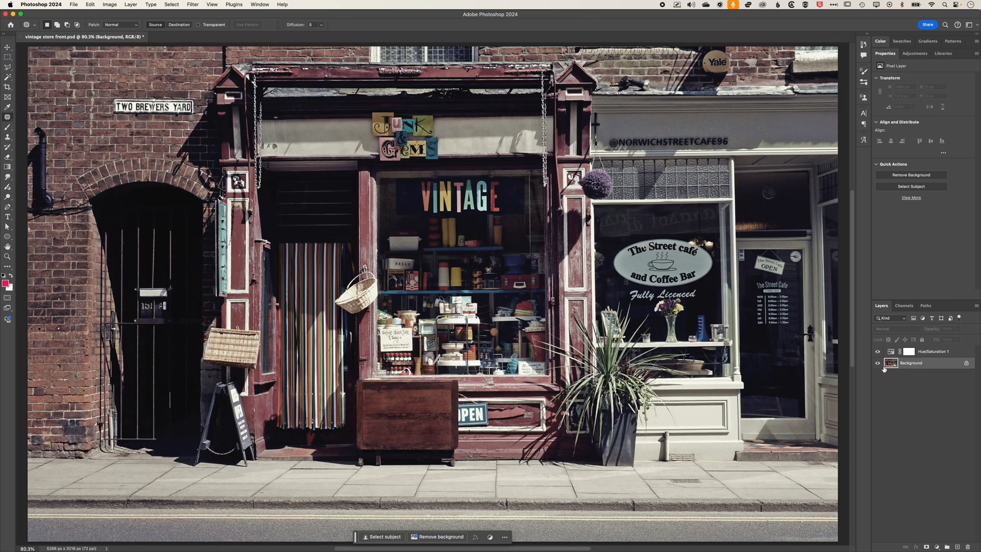
mouse_move(889, 363)
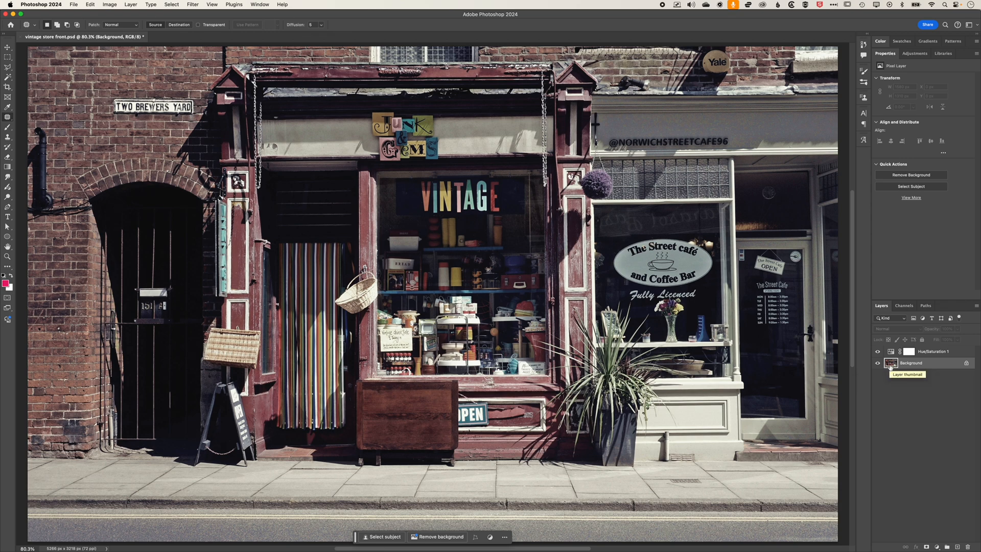